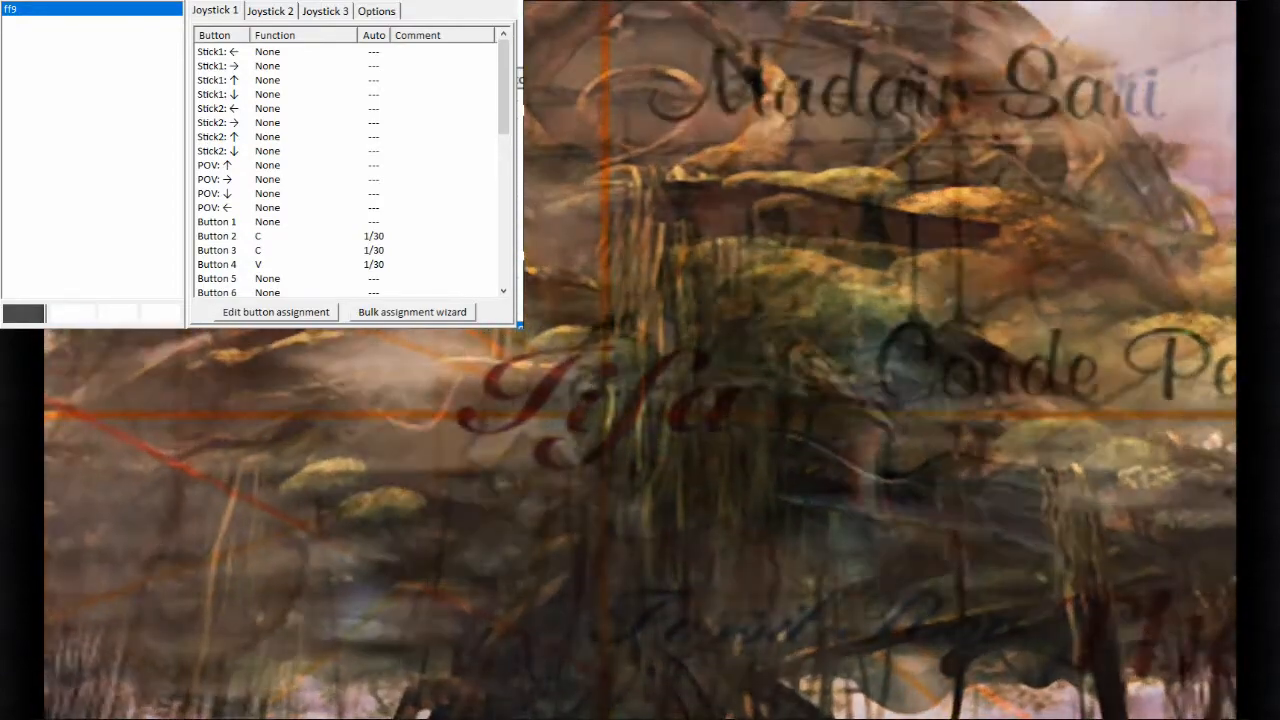
{"action": "left_click", "coordinate": [270, 12]}
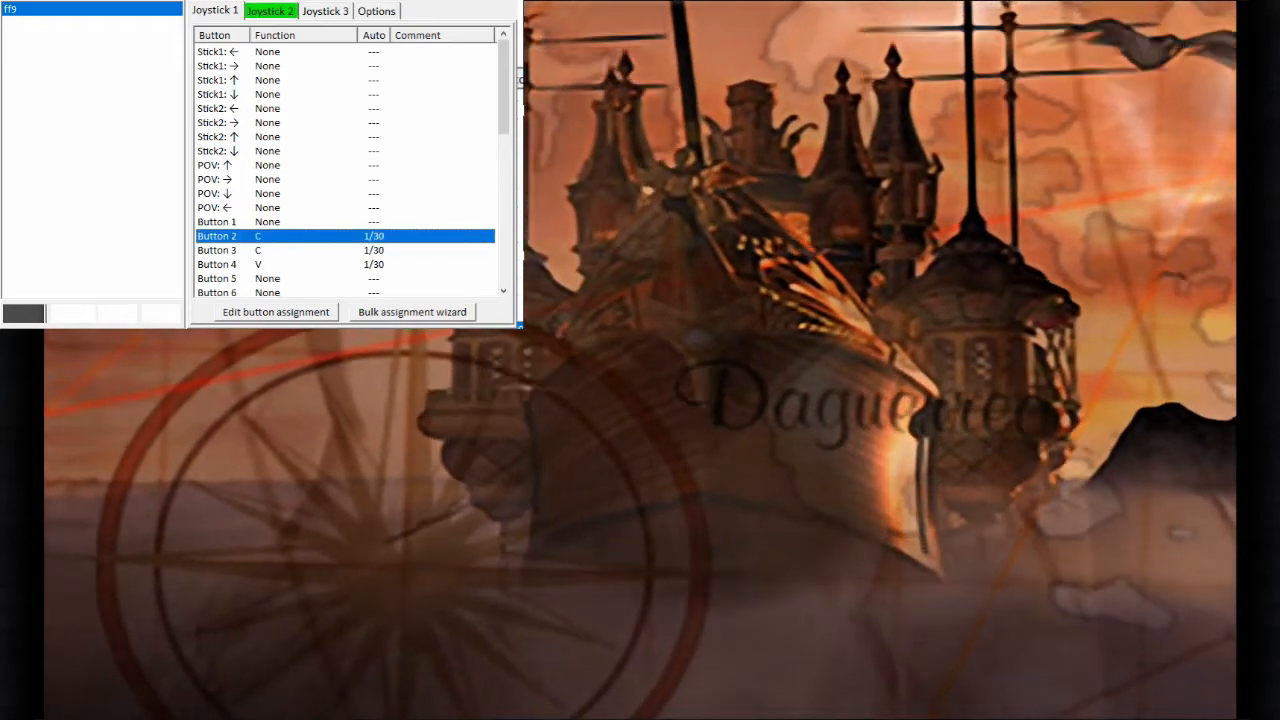